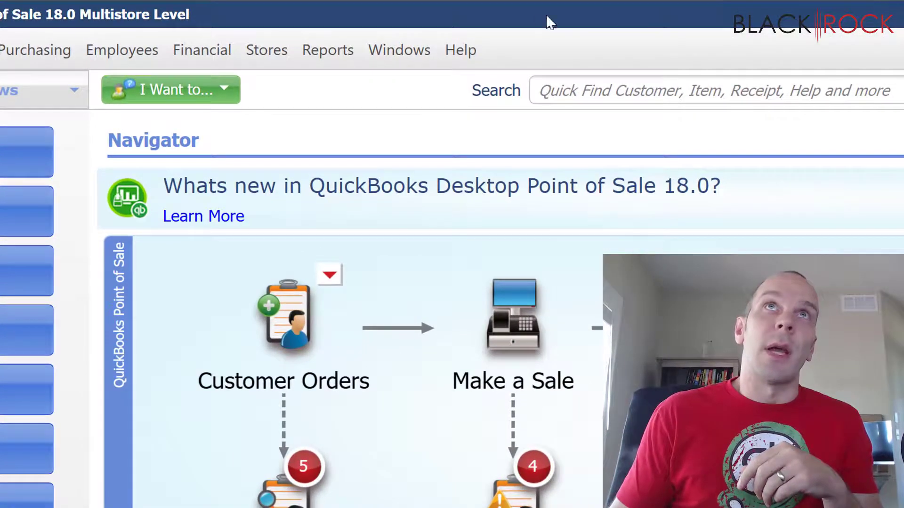
Open the Help menu to show Software Updates and About options.
{"action": "left_click", "coordinate": [460, 50]}
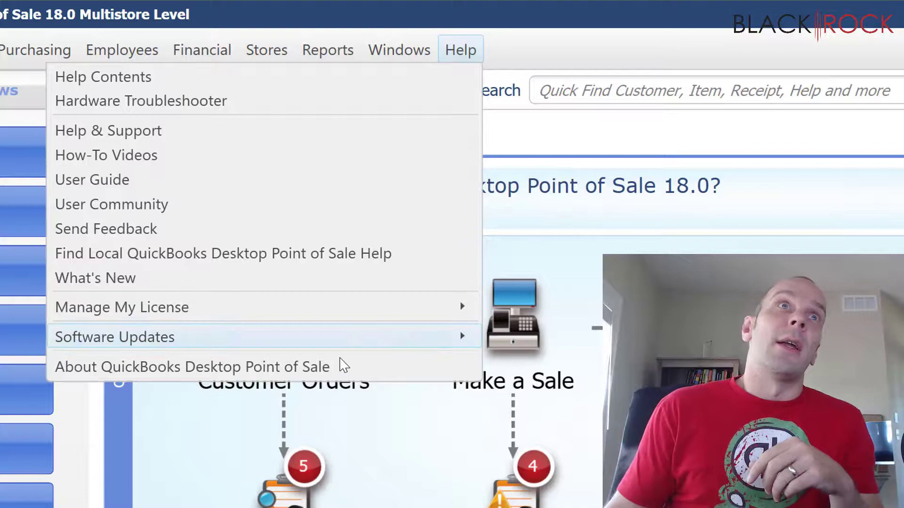
{"action": "mouse_move", "coordinate": [340, 370]}
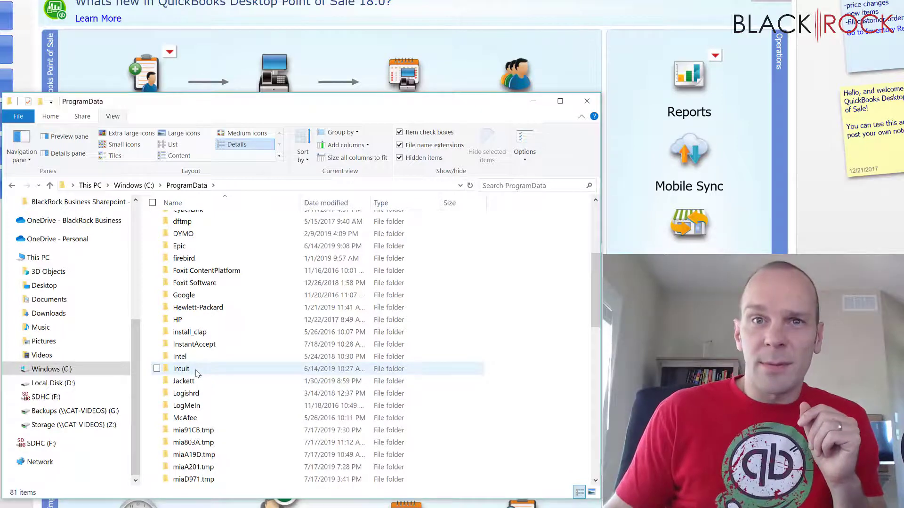
Navigate from ProgramData into Intuit, then into the QuickBooks Desktop Point of Sale 18.0 folder.
{"action": "double_click", "coordinate": [182, 369]}
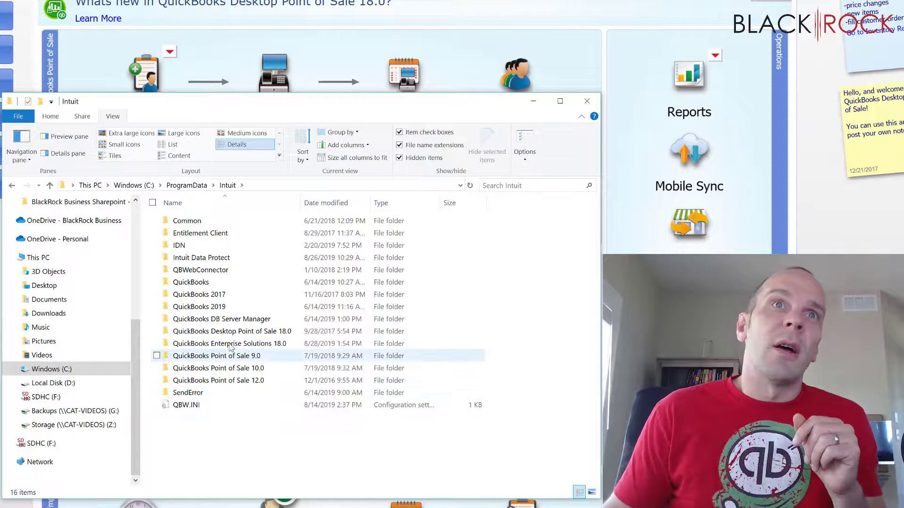
{"action": "mouse_move", "coordinate": [240, 334]}
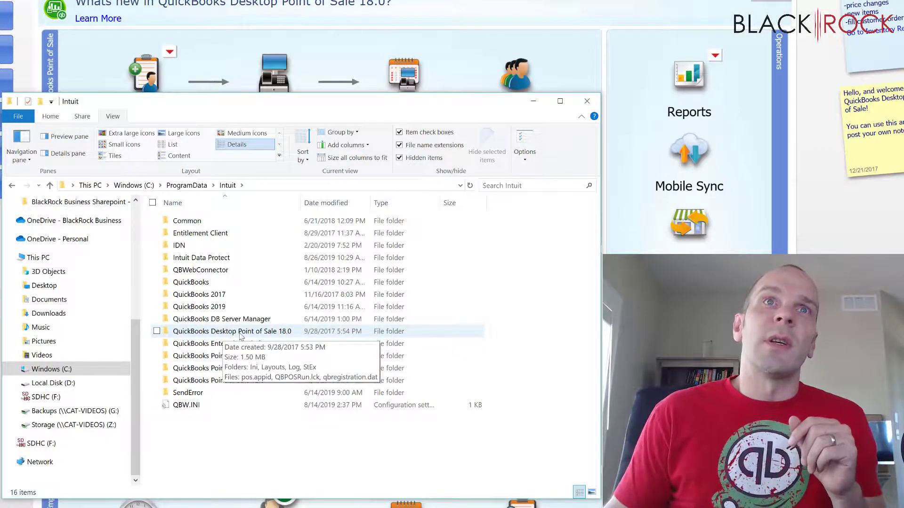
{"action": "mouse_move", "coordinate": [279, 336]}
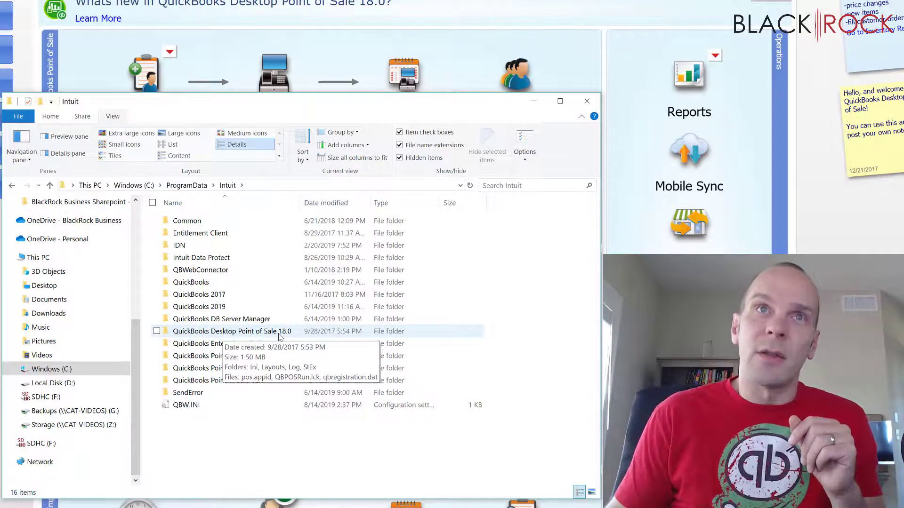
{"action": "double_click", "coordinate": [232, 331]}
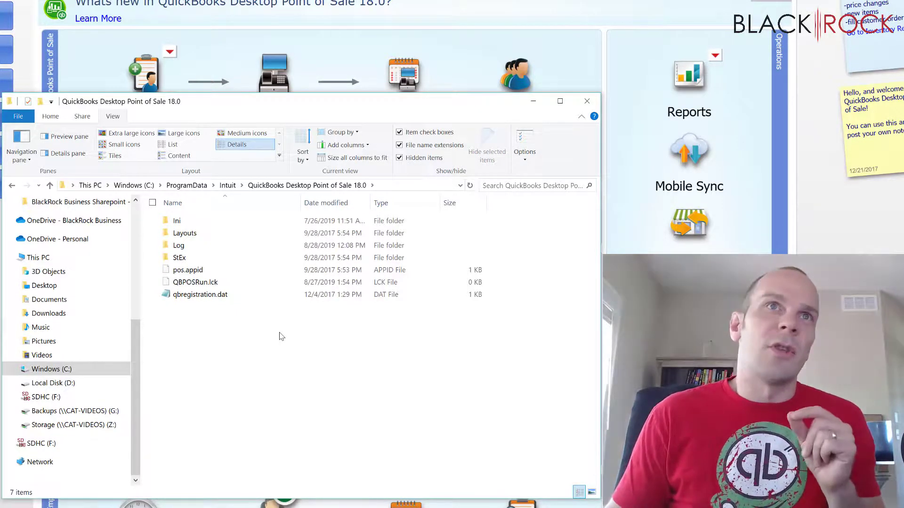
{"action": "mouse_move", "coordinate": [263, 336]}
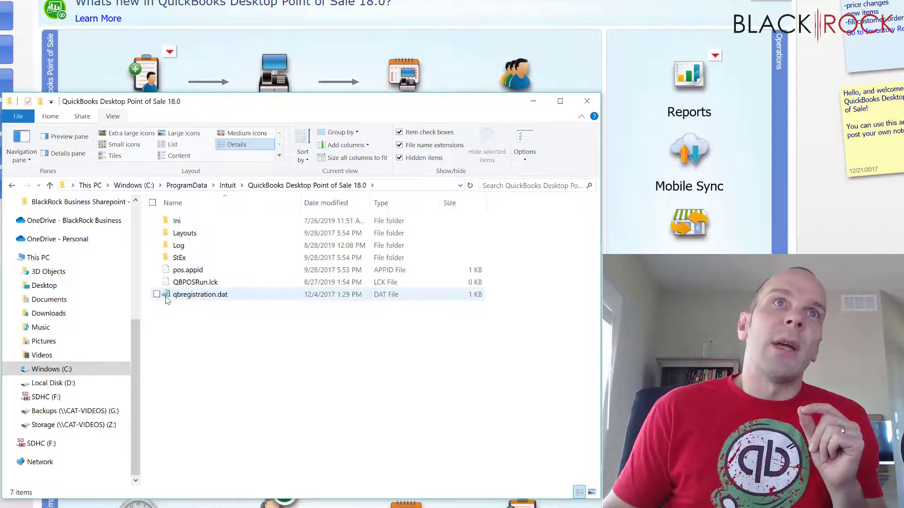
{"action": "mouse_move", "coordinate": [180, 301]}
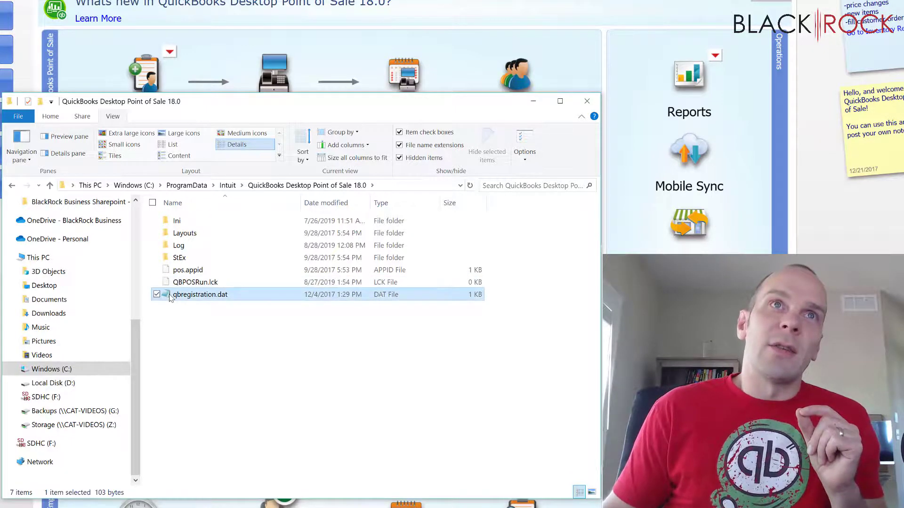
Show the context menu for qbregistration.dat, then dismiss it without changes.
{"action": "right_click", "coordinate": [200, 295]}
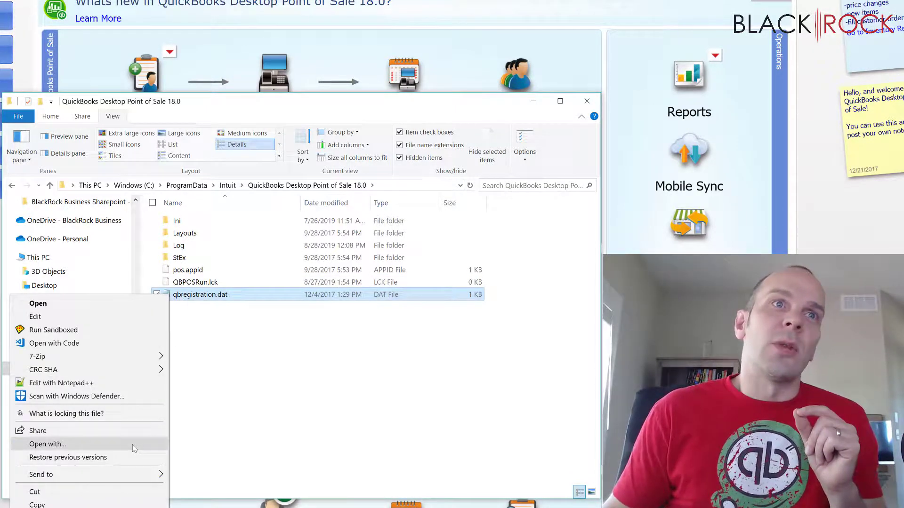
{"action": "mouse_move", "coordinate": [255, 420]}
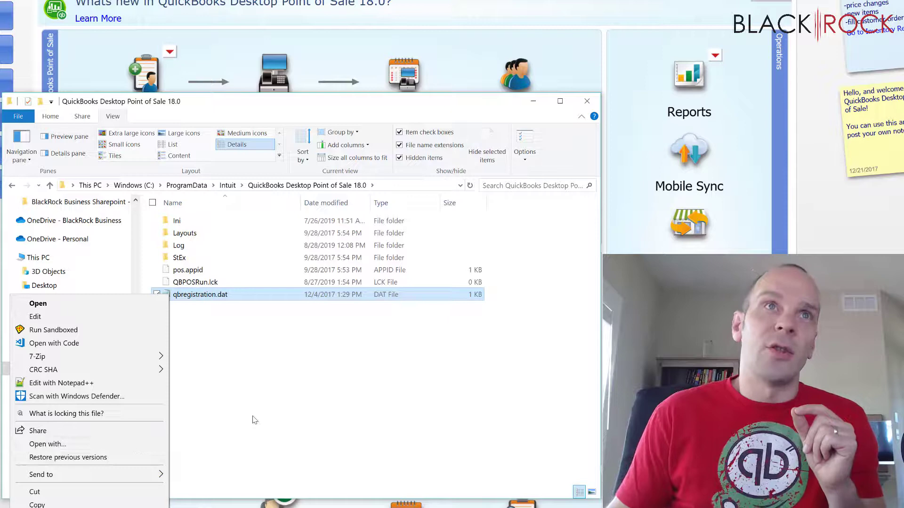
{"action": "left_click", "coordinate": [246, 369]}
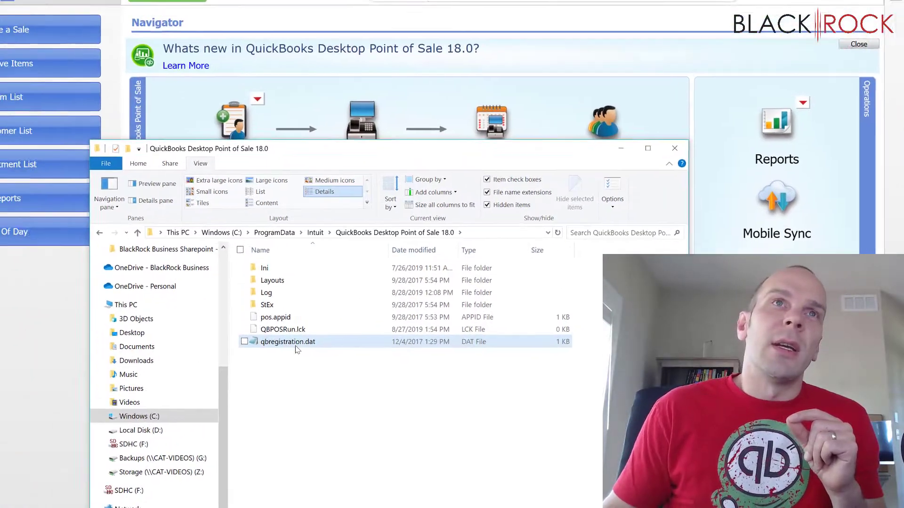
Return to the QuickBooks POS Navigator home screen over File Explorer.
{"action": "double_click", "coordinate": [288, 342]}
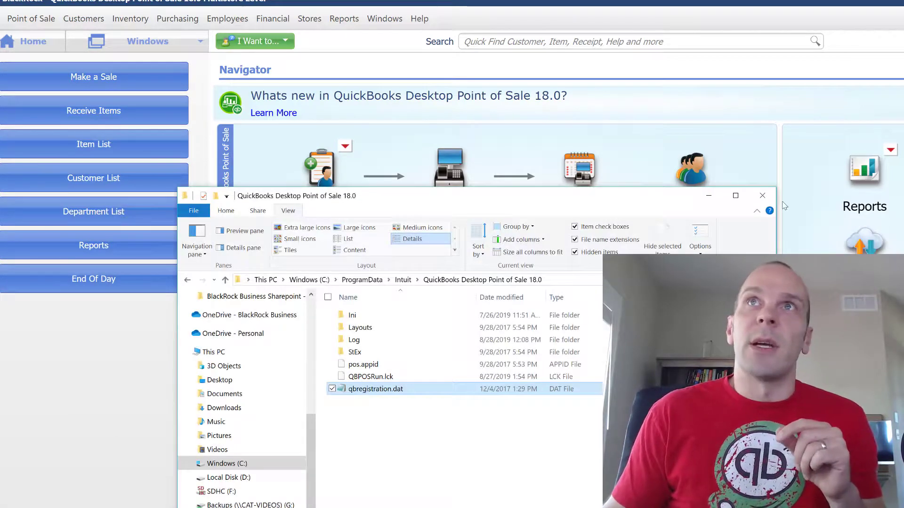
{"action": "left_click", "coordinate": [762, 196]}
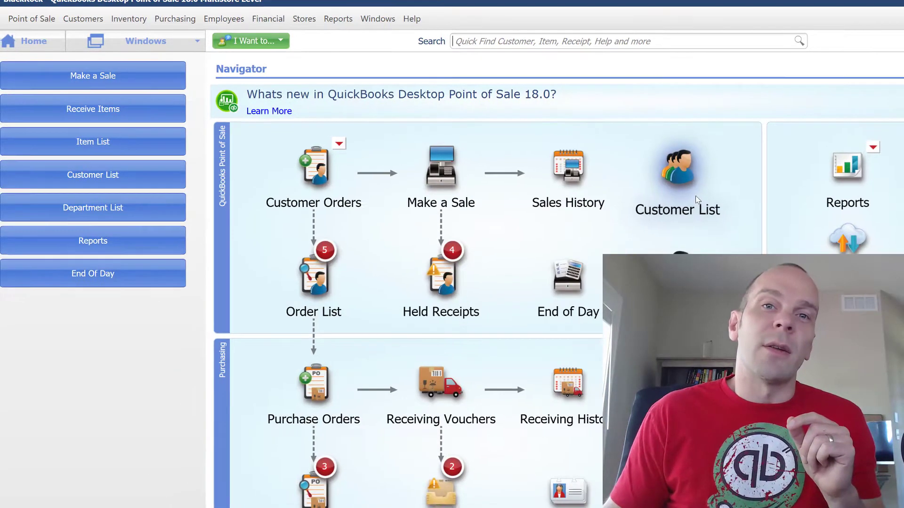